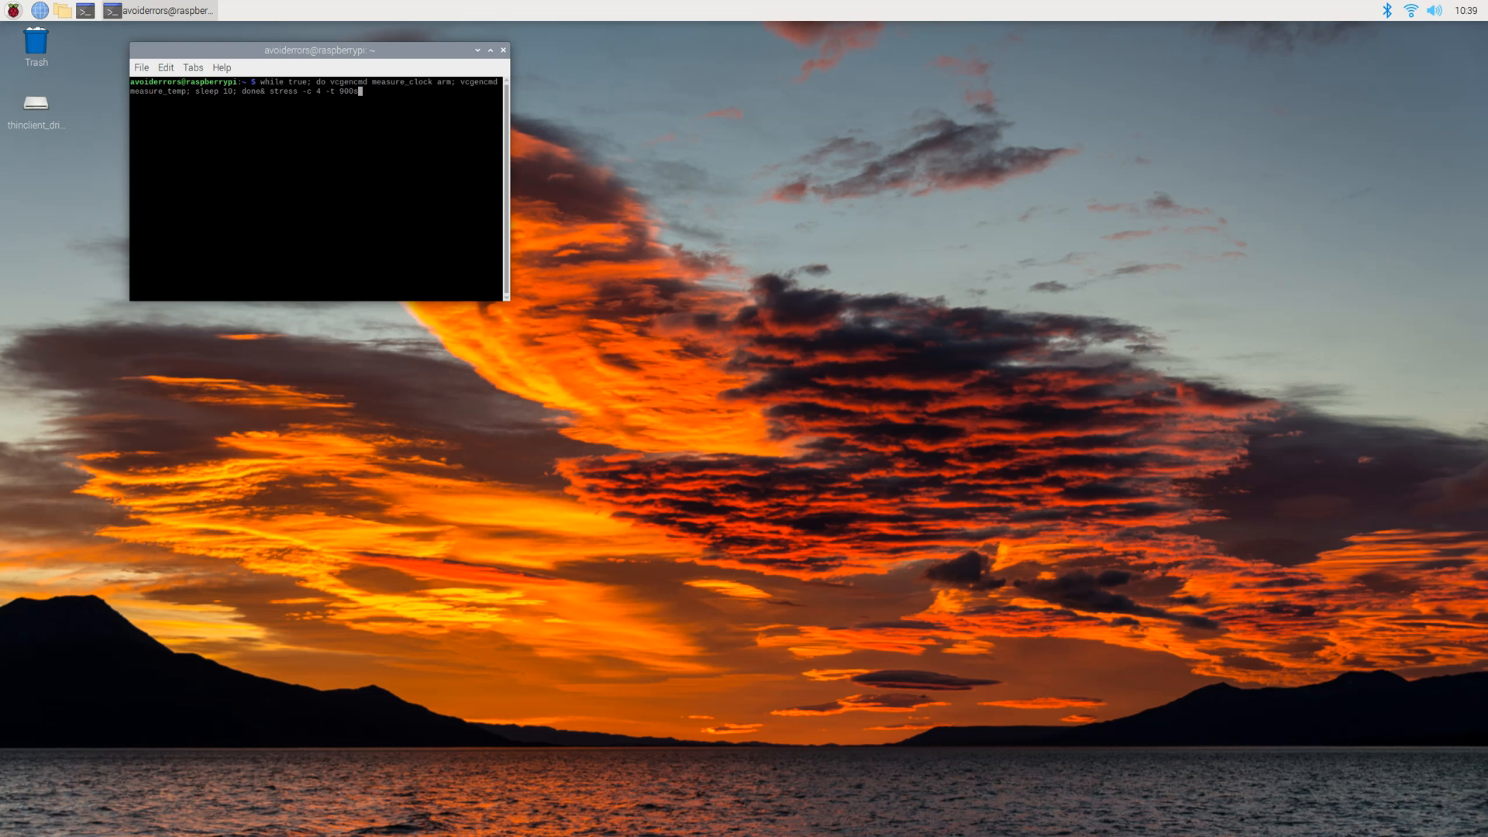
# - Run the loop printing vcgencmd arm clock and temperature every 10 s with stress -c 4 -t 900s
pyautogui.press('Return')
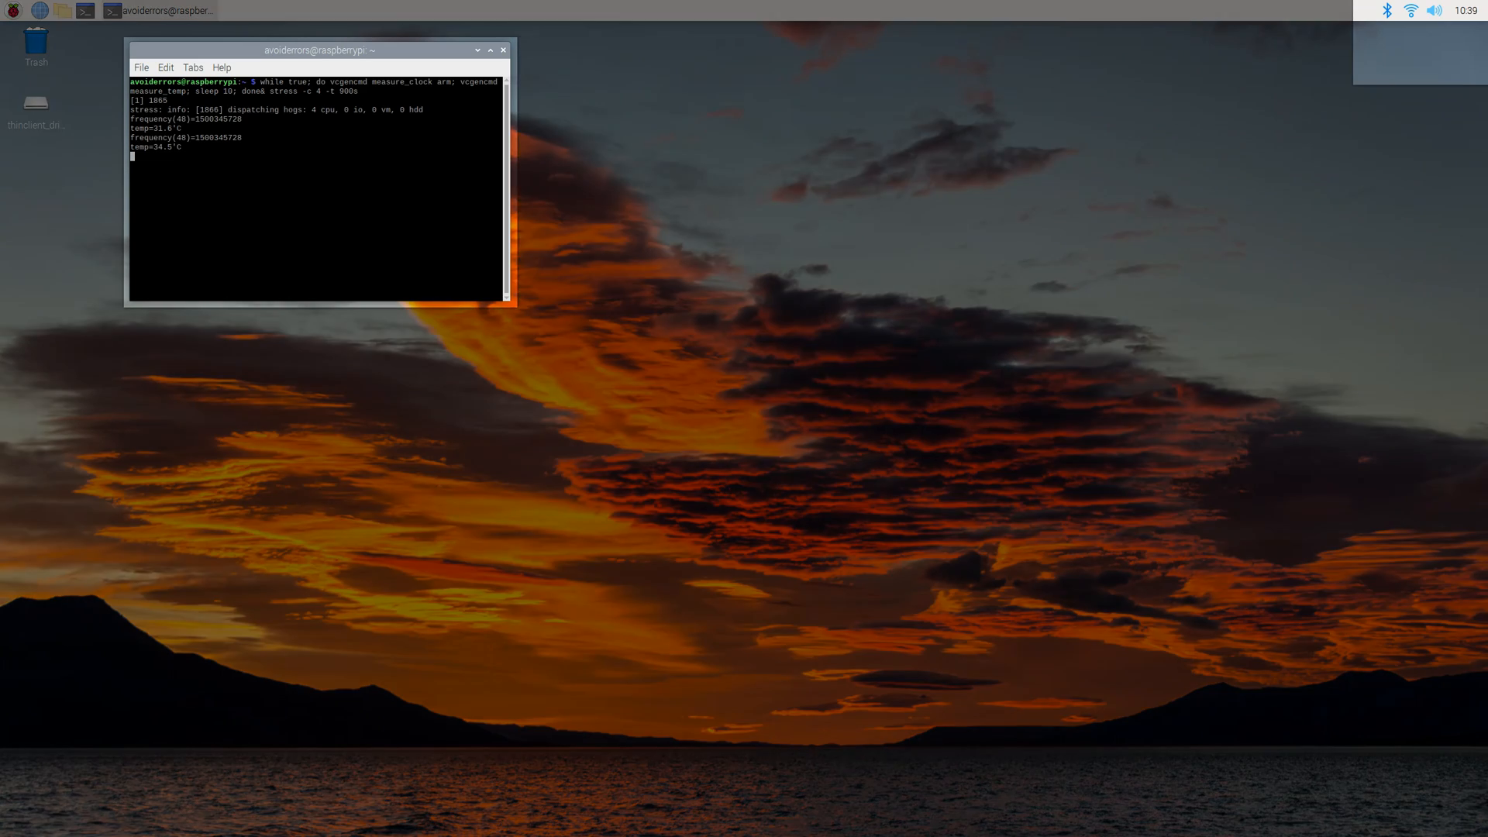